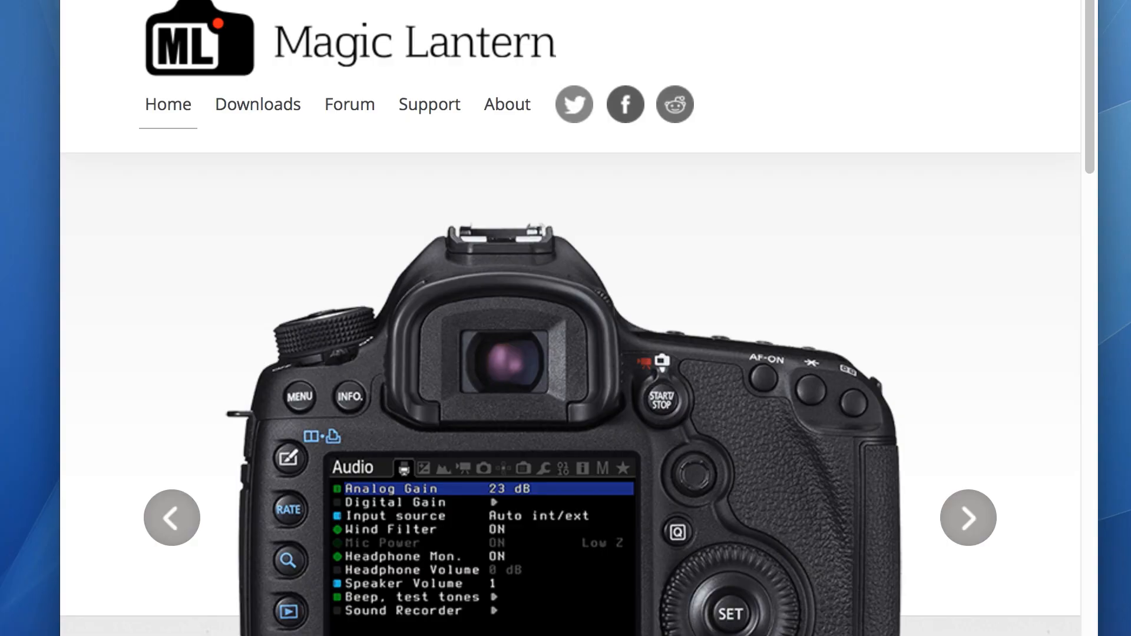
# Step: Scroll through the camera's setup tab toward the Firmware Ver. 1.1.1 entry
pyautogui.scroll(-3)
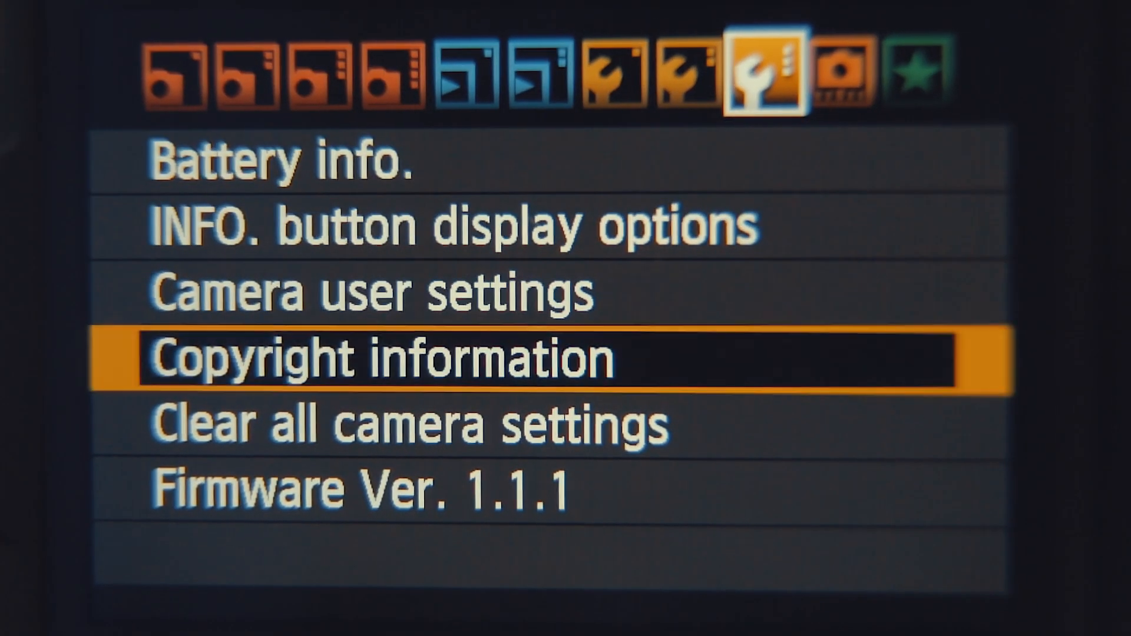
pyautogui.press('down')
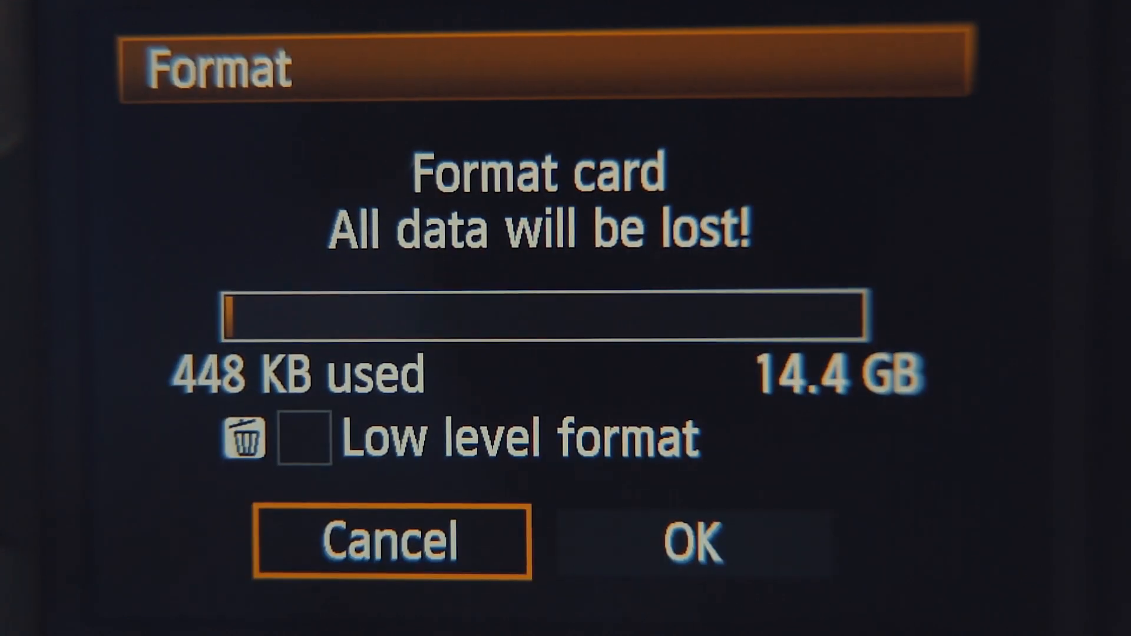
# Step: Confirm OK on the Format screen to erase the memory card
pyautogui.click(687, 541)
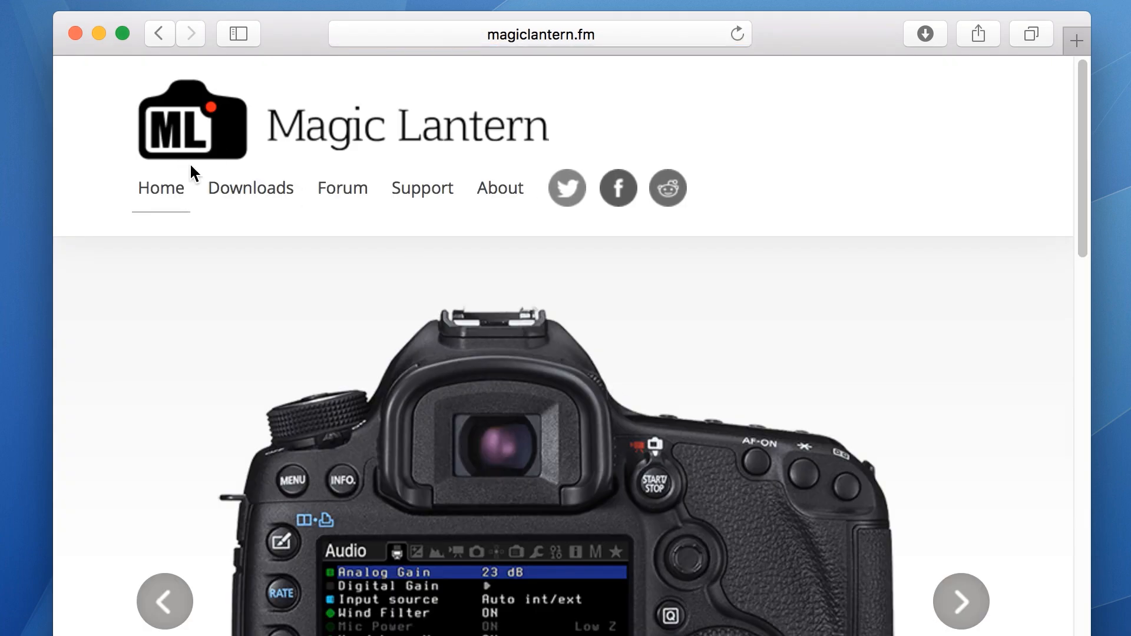
# Step: Download the 60D.111 nightly build magiclantern-Nightly.2016Jul09.60D111.zip from the magiclantern.fm nightly builds page
pyautogui.click(250, 188)
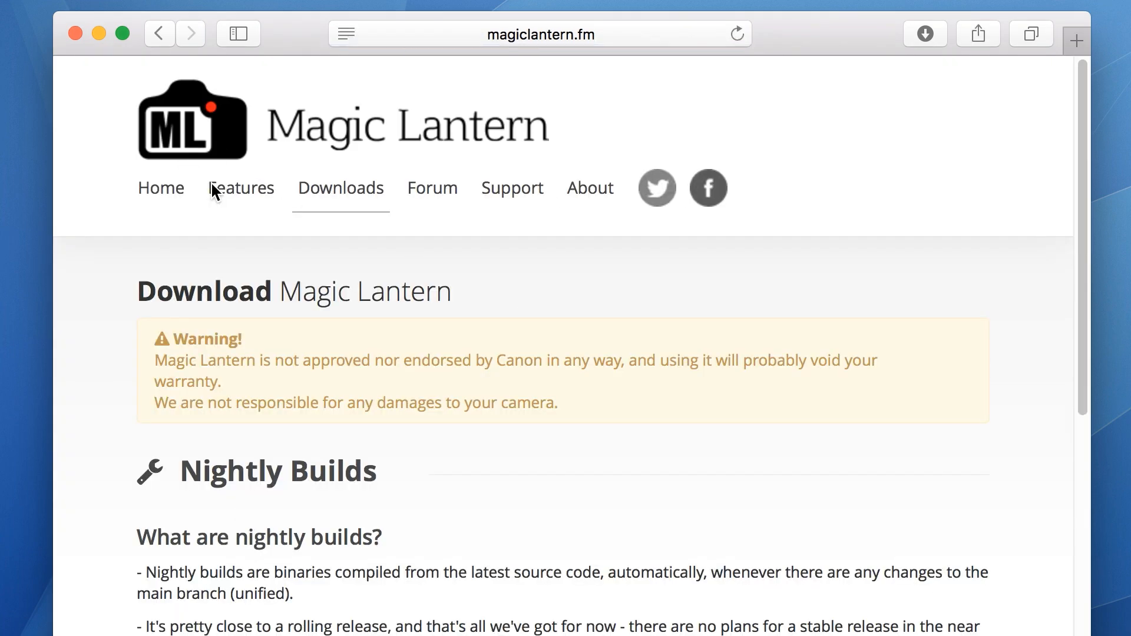
pyautogui.scroll(-3)
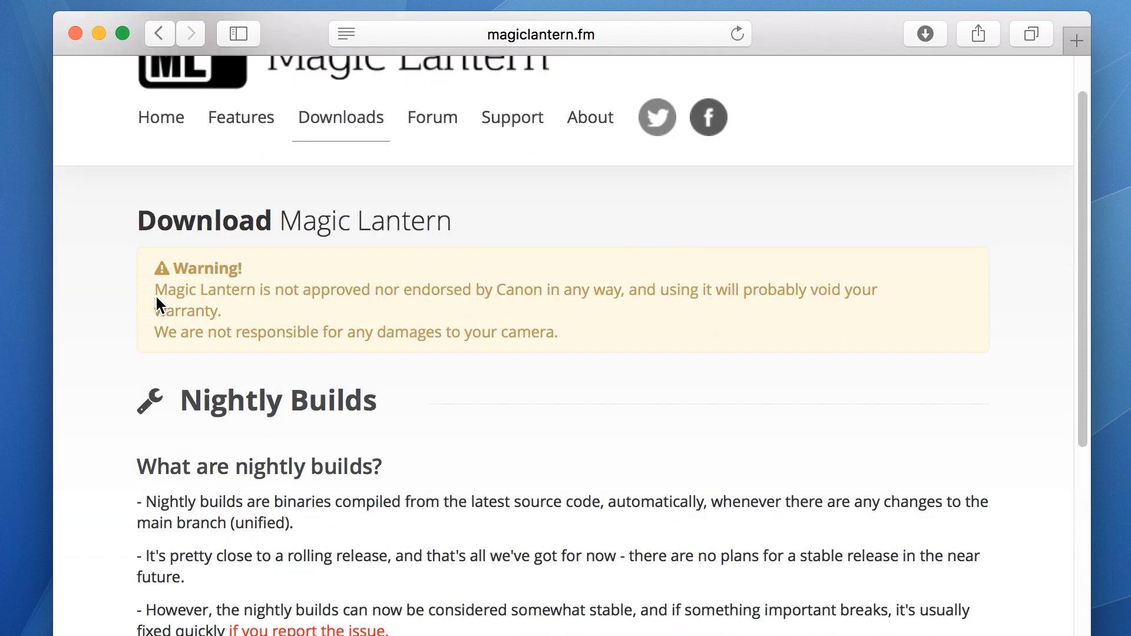
pyautogui.scroll(-3)
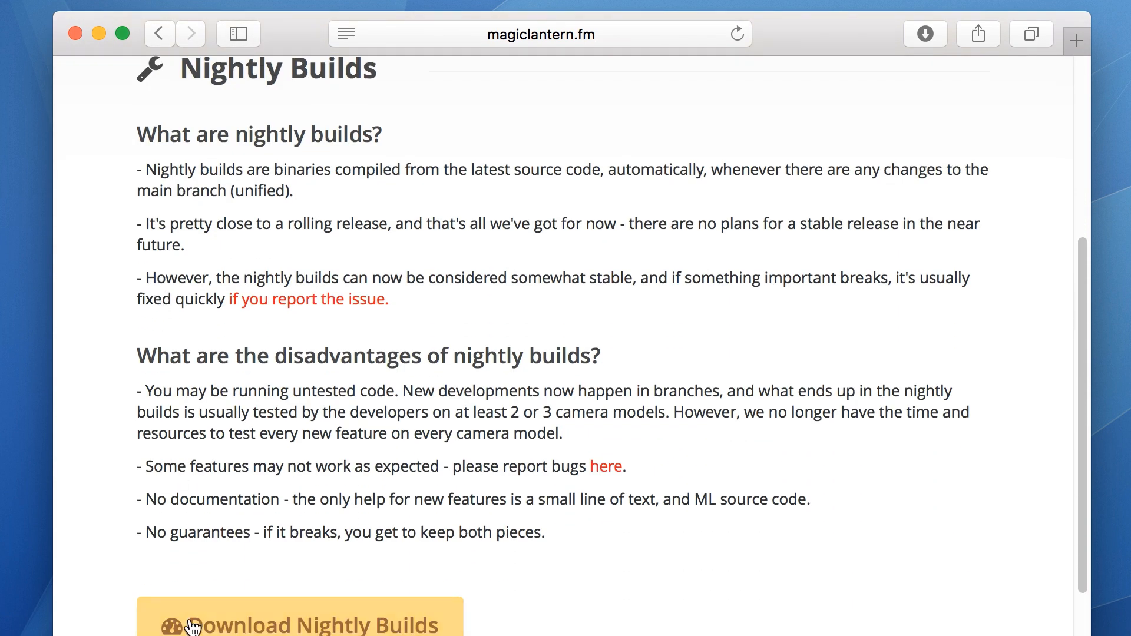
pyautogui.click(298, 623)
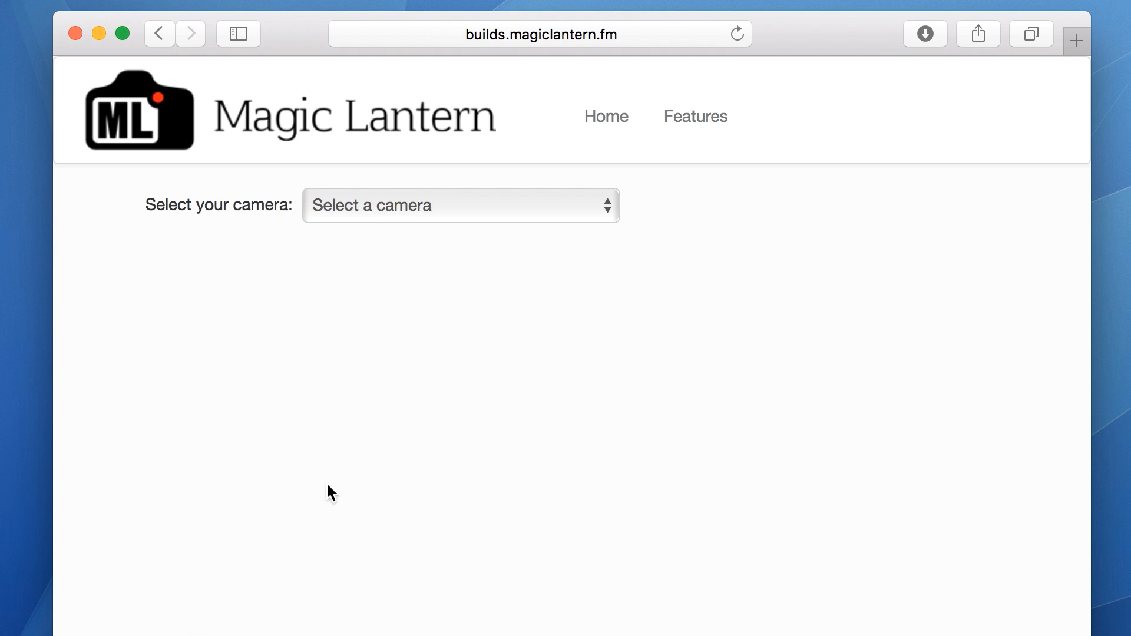
pyautogui.click(461, 205)
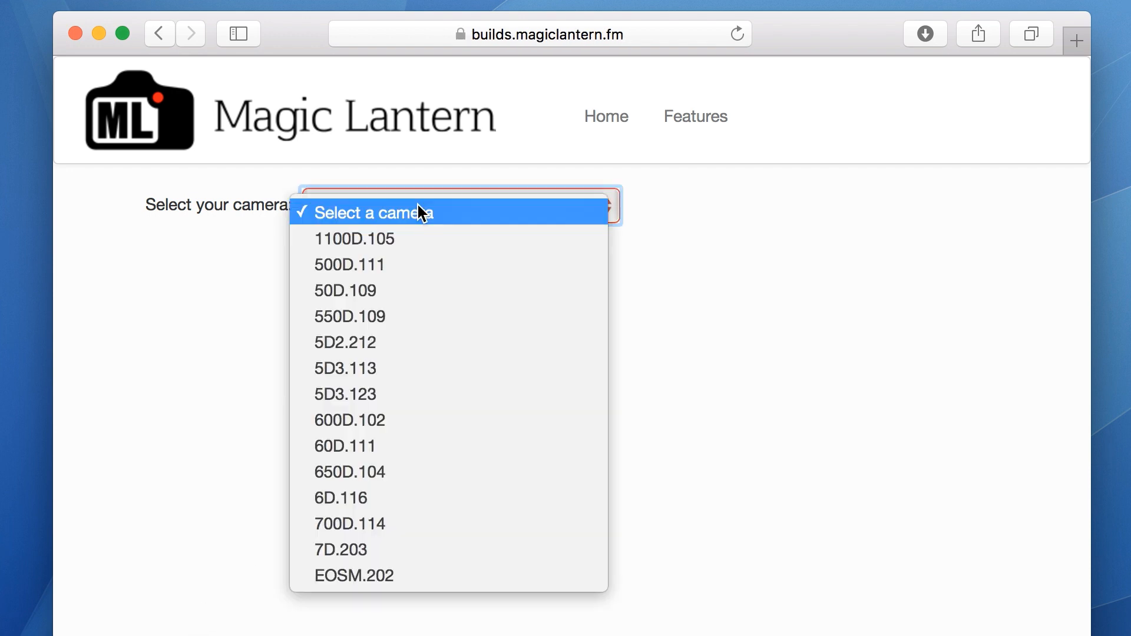
pyautogui.moveTo(407, 438)
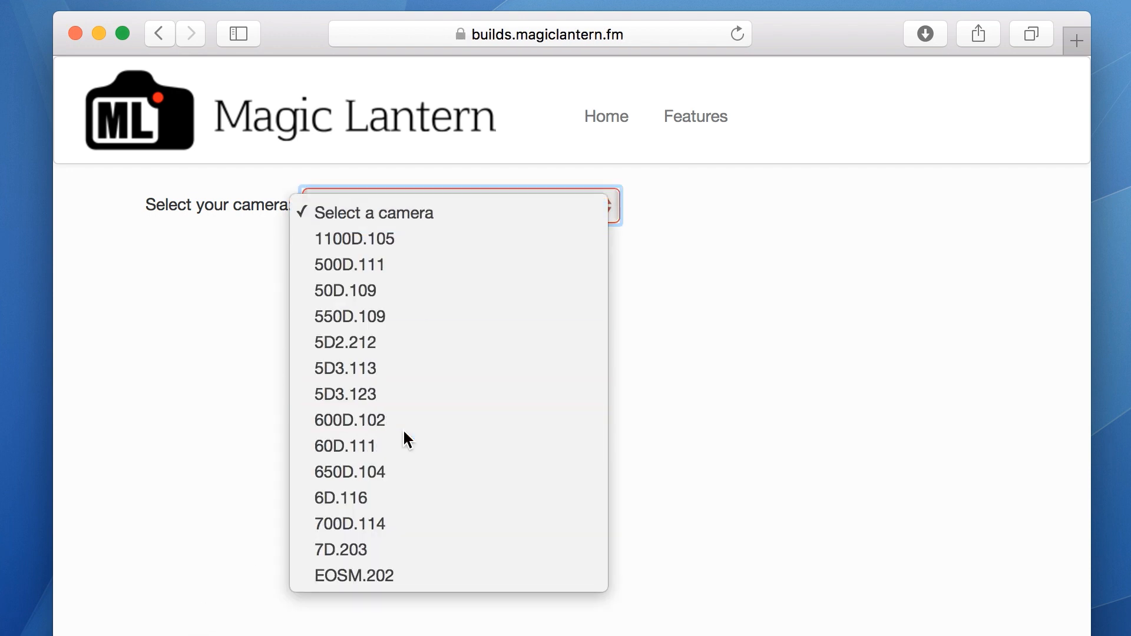
pyautogui.click(346, 445)
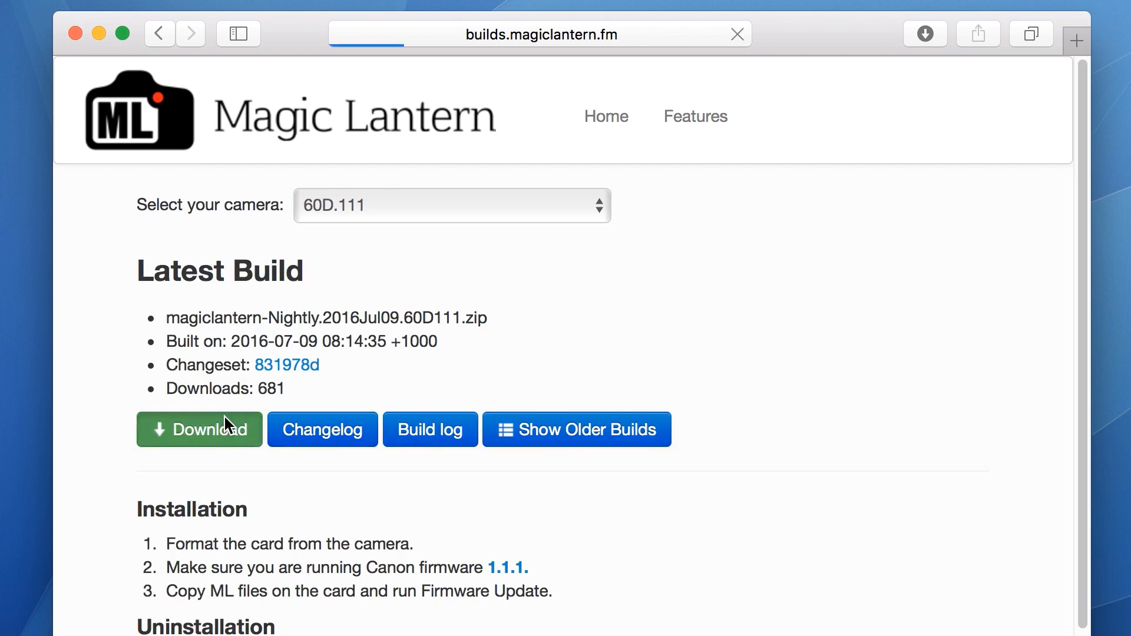
pyautogui.click(199, 429)
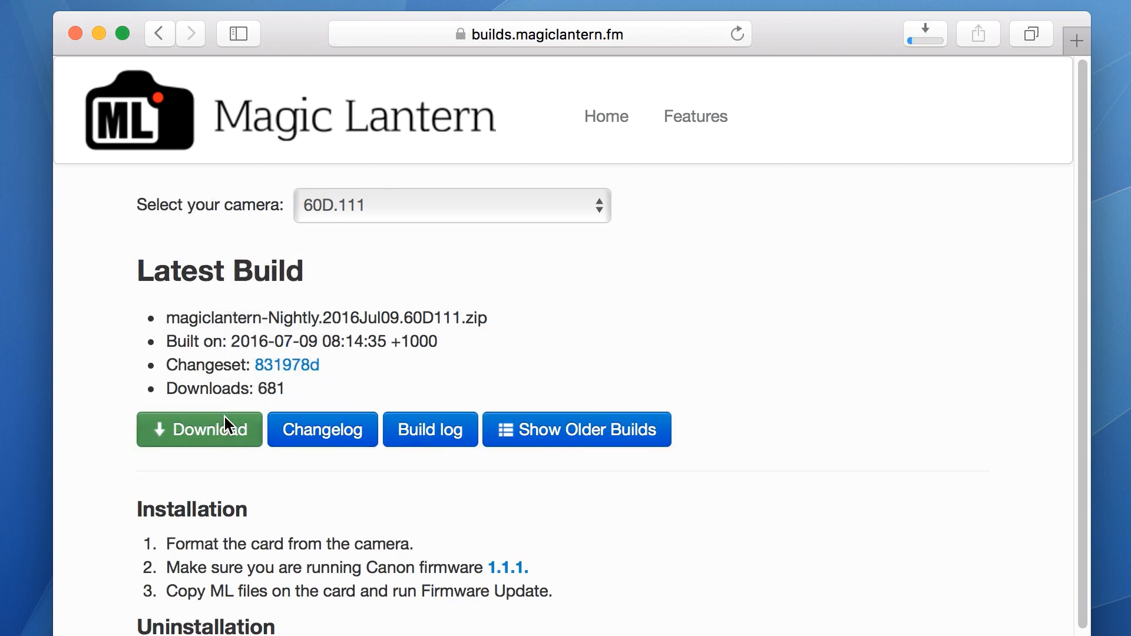
# Step: Copy autoexec.bin, the ML folder and ML-SETUP.FIR from magiclantern-Nightly onto EOS_DIGITAL
pyautogui.click(199, 430)
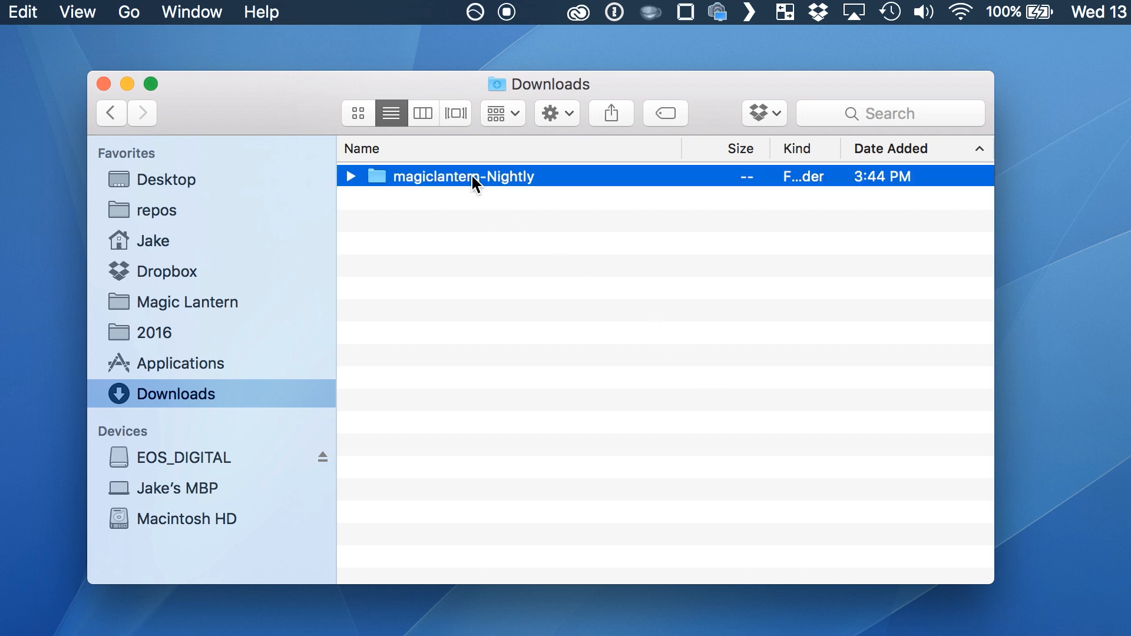
pyautogui.doubleClick(463, 175)
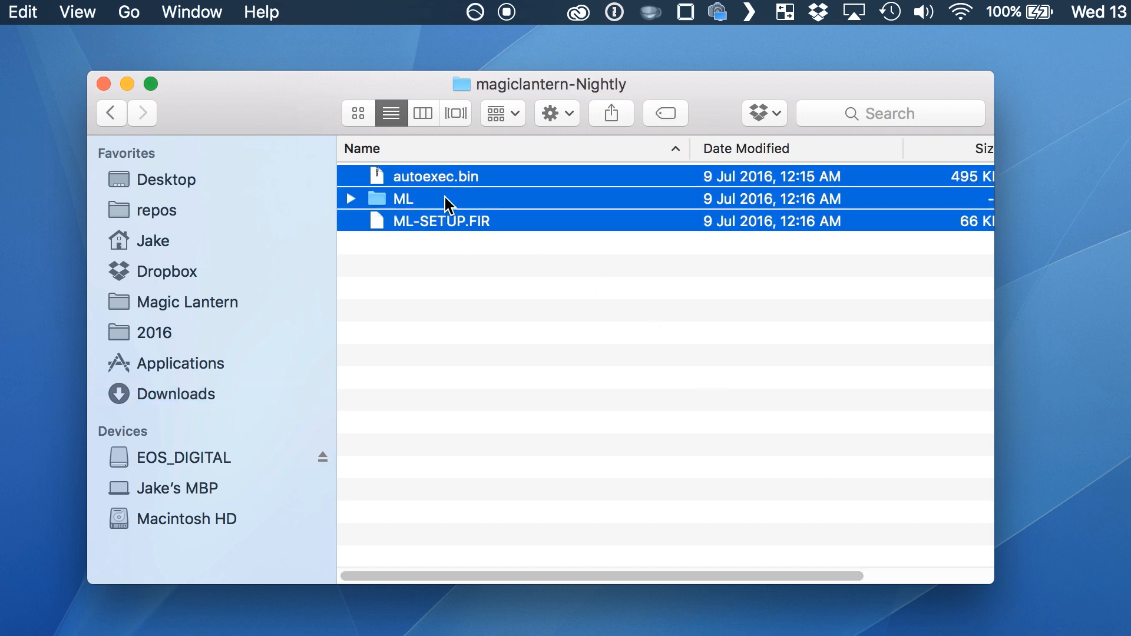
pyautogui.rightClick(450, 202)
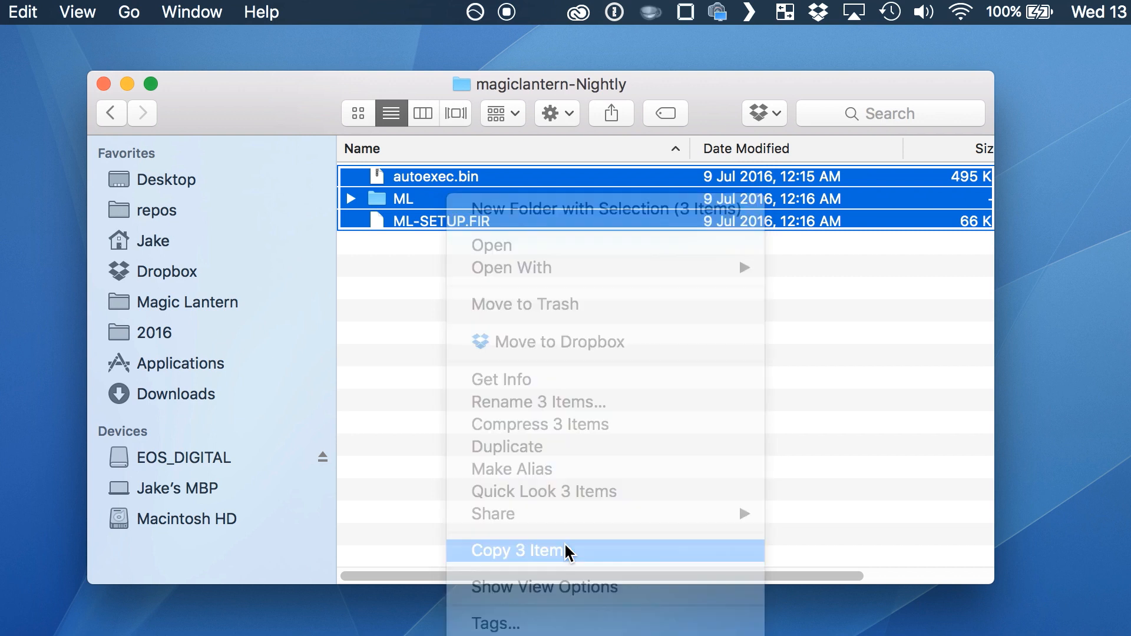
pyautogui.click(514, 550)
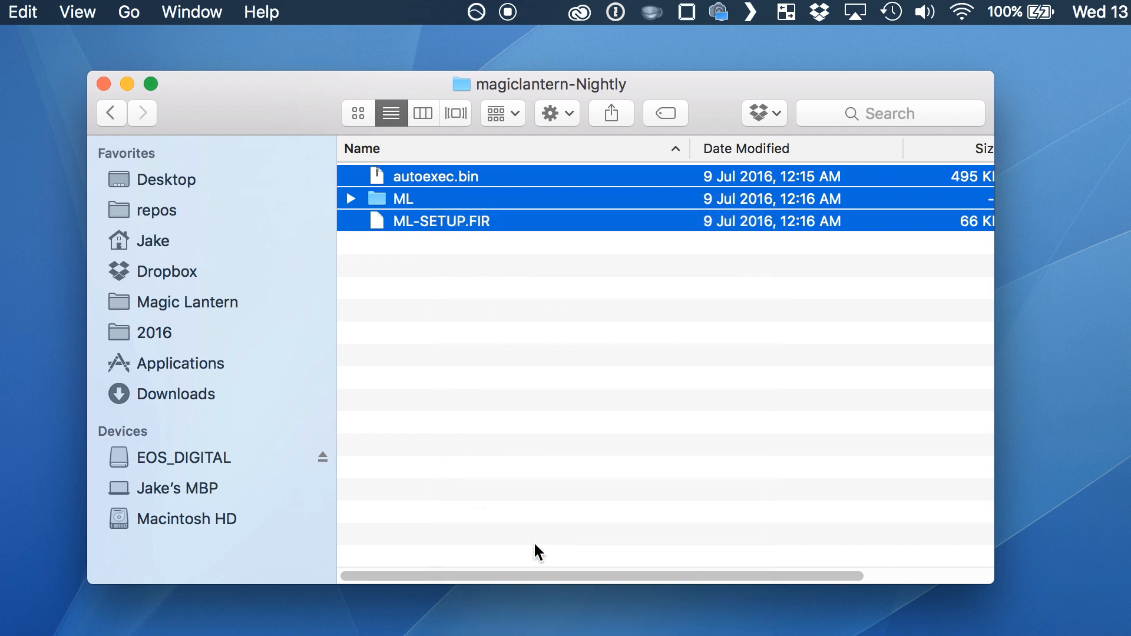
pyautogui.click(187, 456)
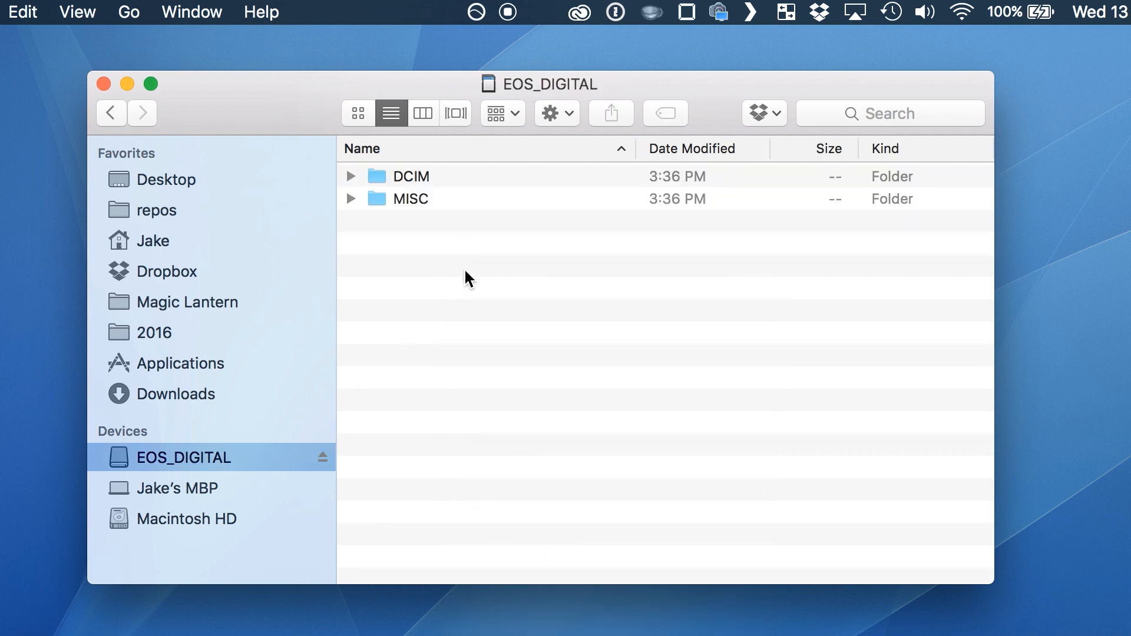
pyautogui.rightClick(465, 278)
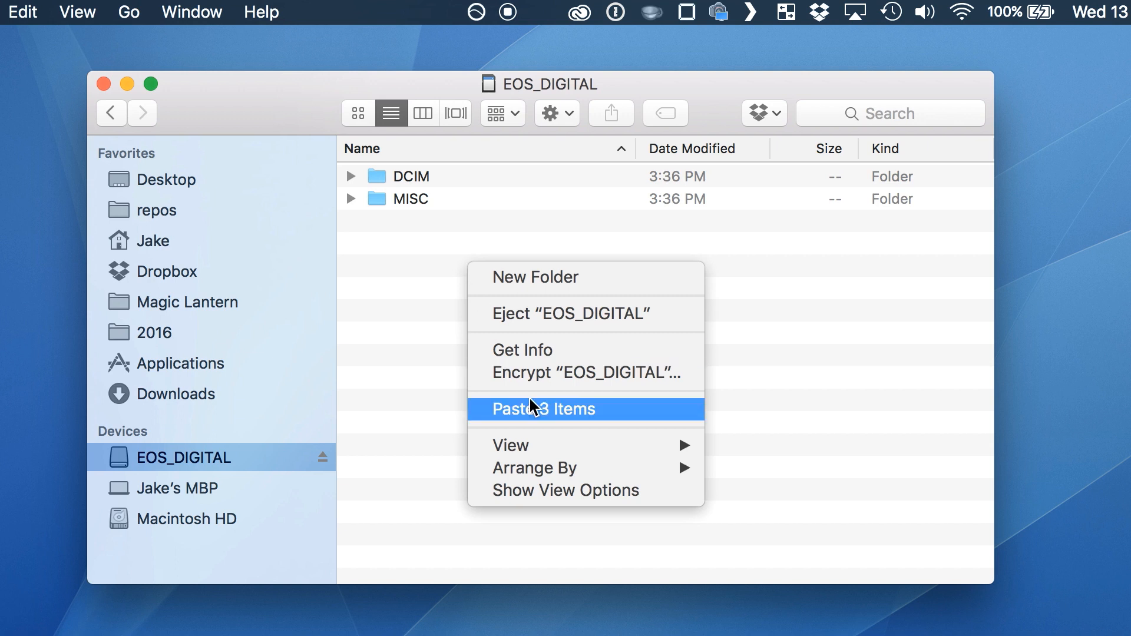
pyautogui.click(544, 409)
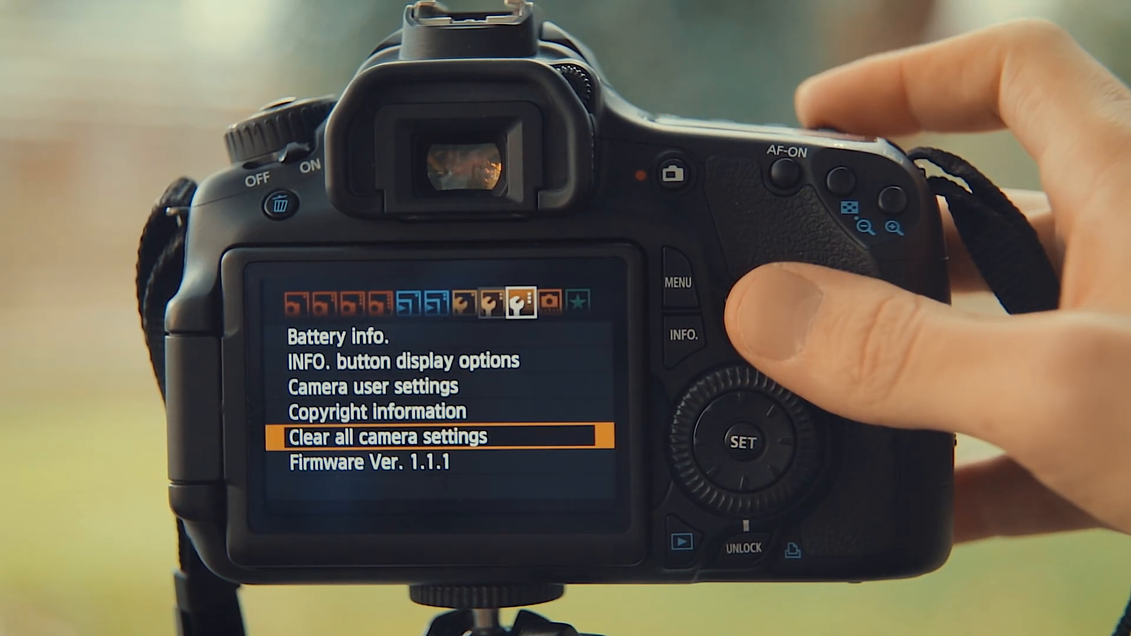
# Step: Start and confirm the Firmware Ver. 1.1.1 update to install Magic Lantern
pyautogui.click(742, 443)
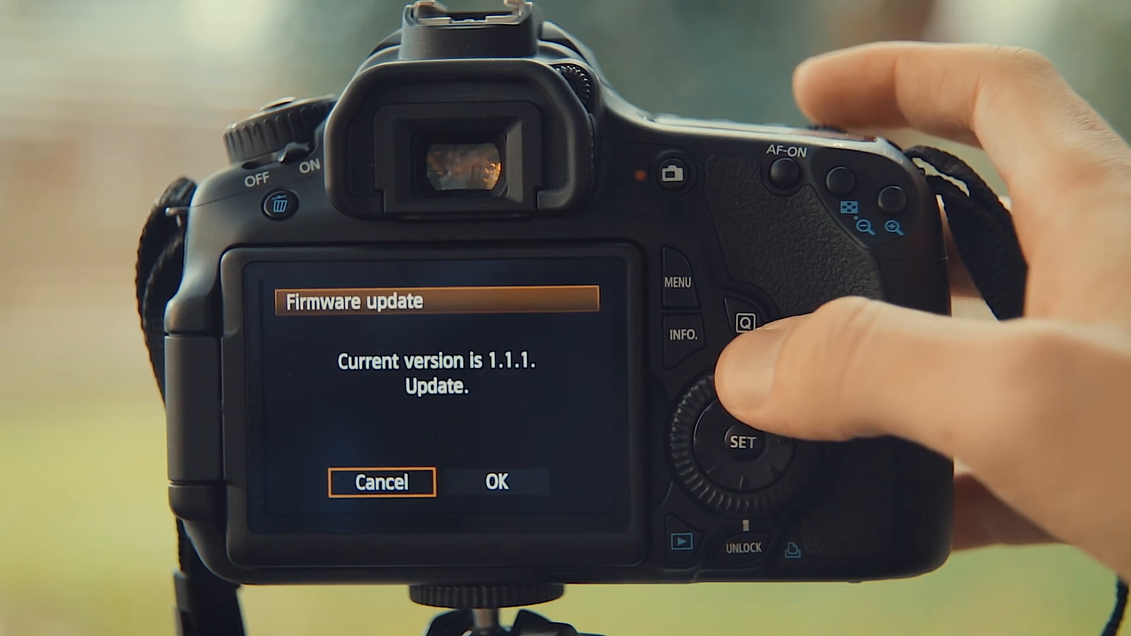
pyautogui.click(736, 443)
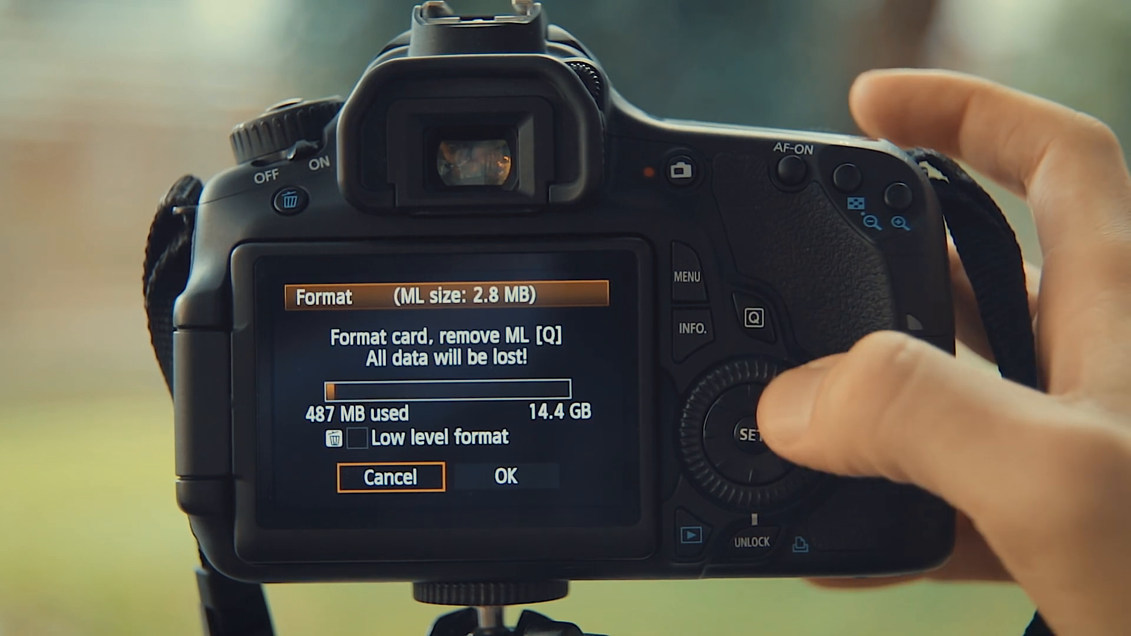
# Step: Switch the Format prompt from Cancel to OK and confirm erasing the card
pyautogui.click(729, 425)
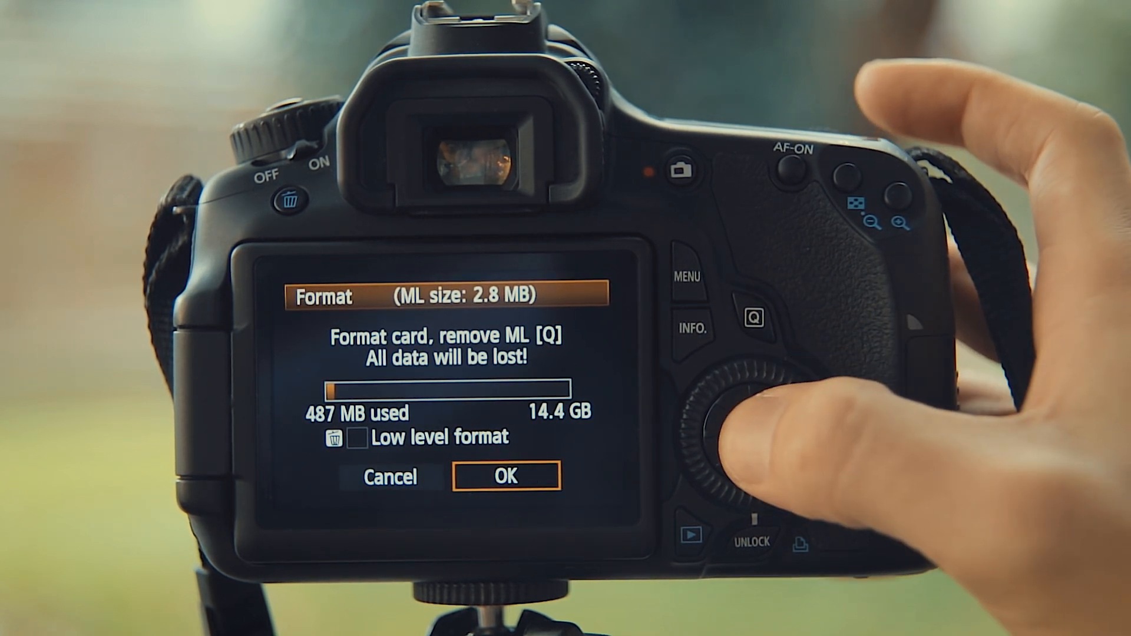
pyautogui.click(750, 434)
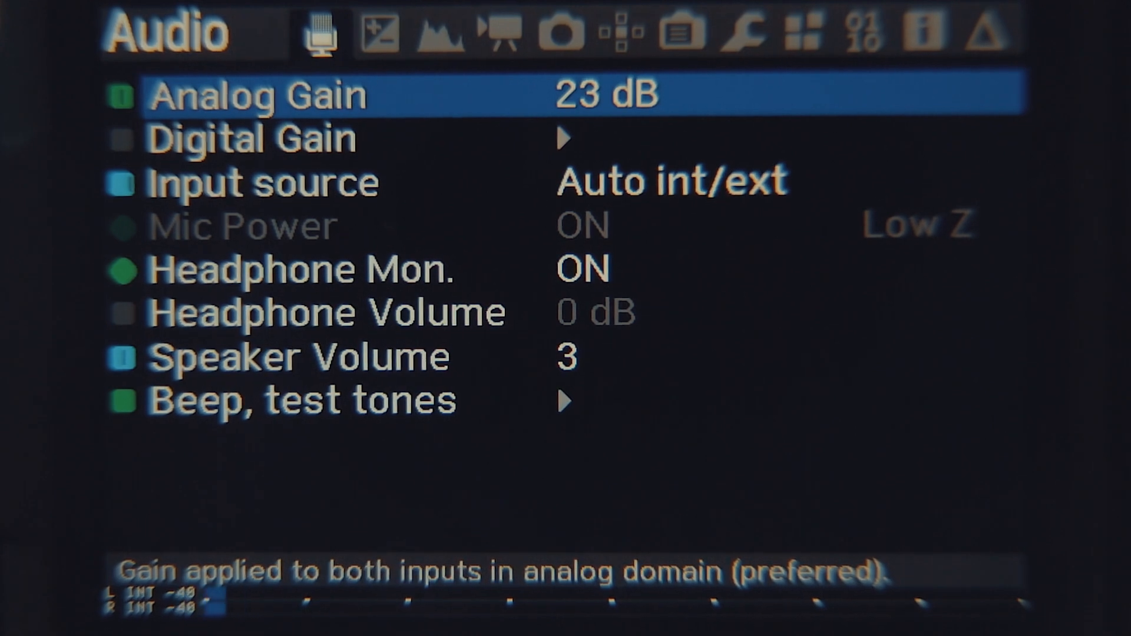
# Step: On the Overlay page, enable Focus Peak (0.5, local) and Zebras (LumaFast, over 99%)
pyautogui.click(439, 34)
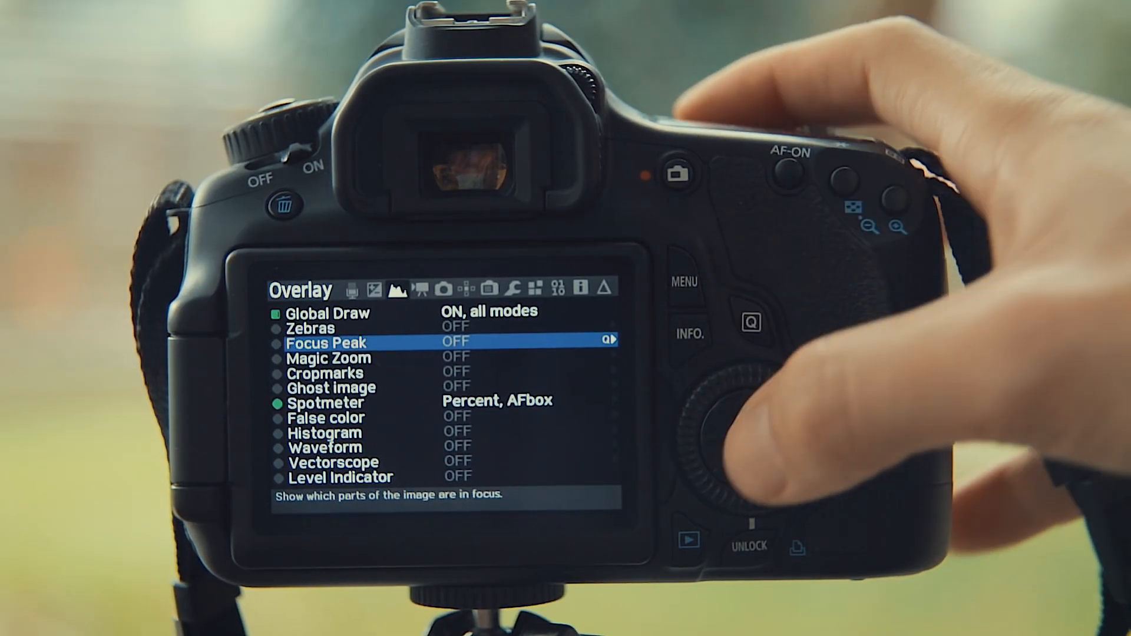
pyautogui.click(750, 440)
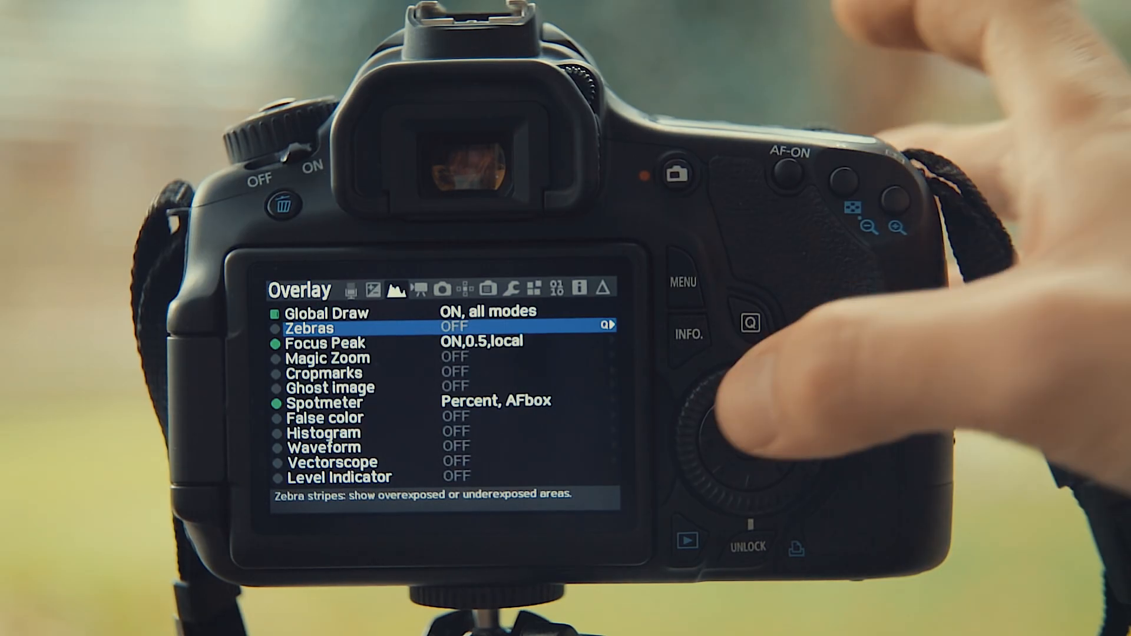
pyautogui.click(748, 441)
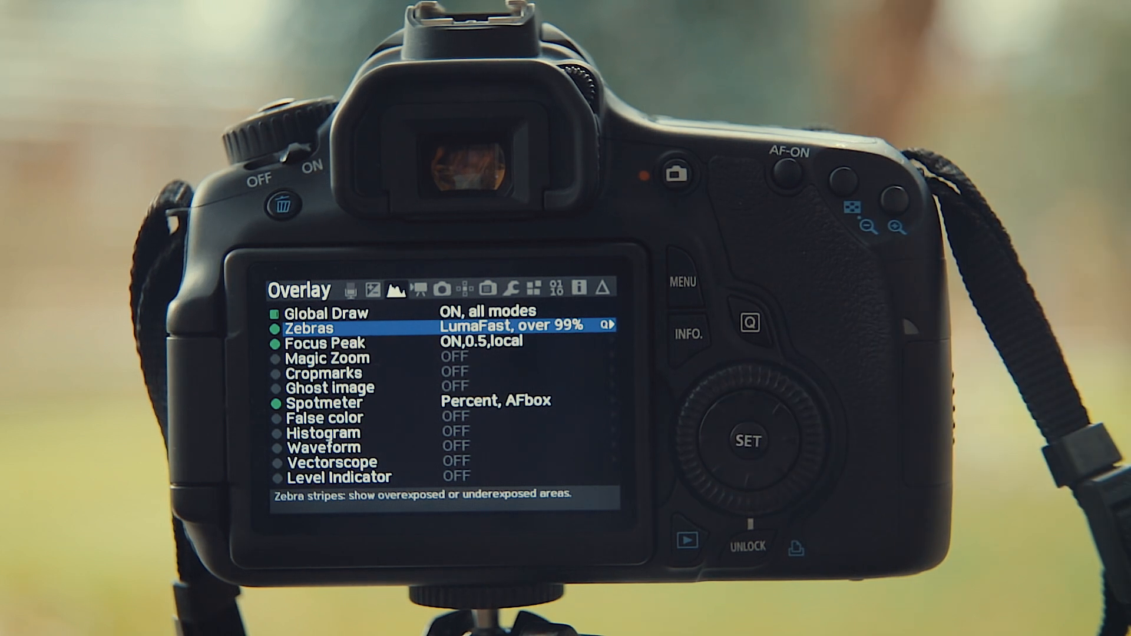